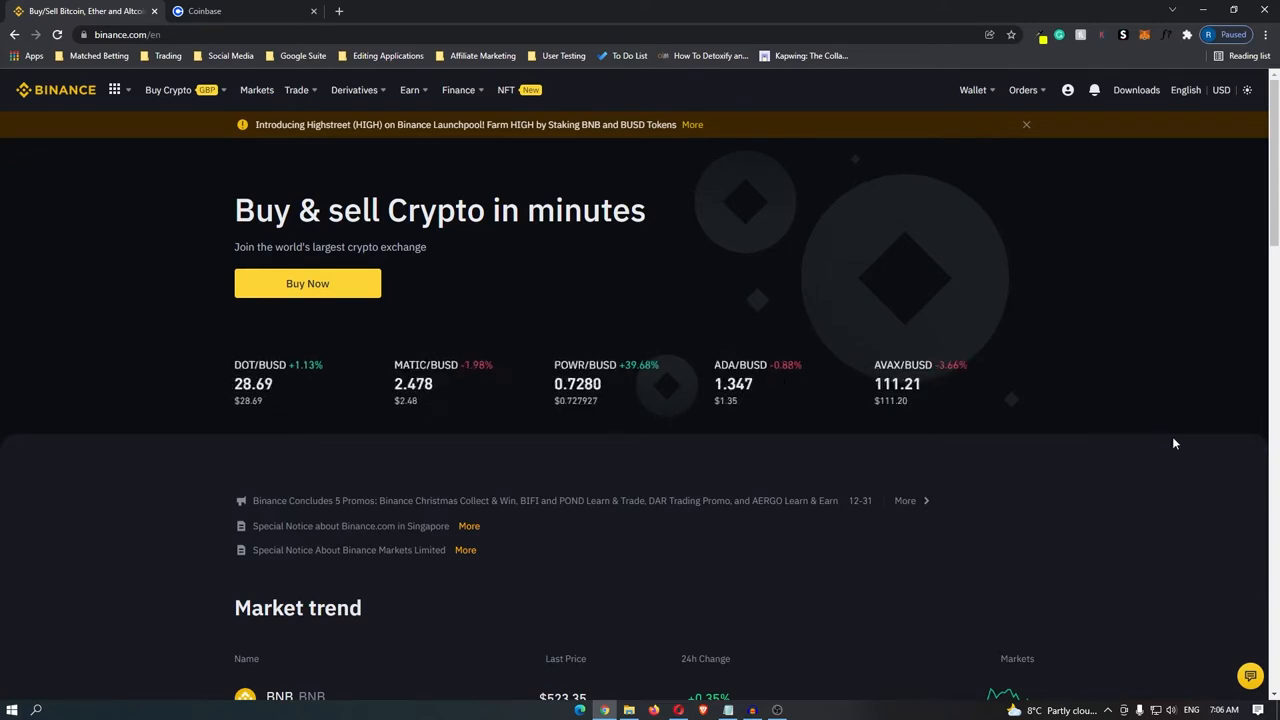
- Go to Wallet's Fiat and Spot balances and start the USDT withdrawal
left_click(972, 90)
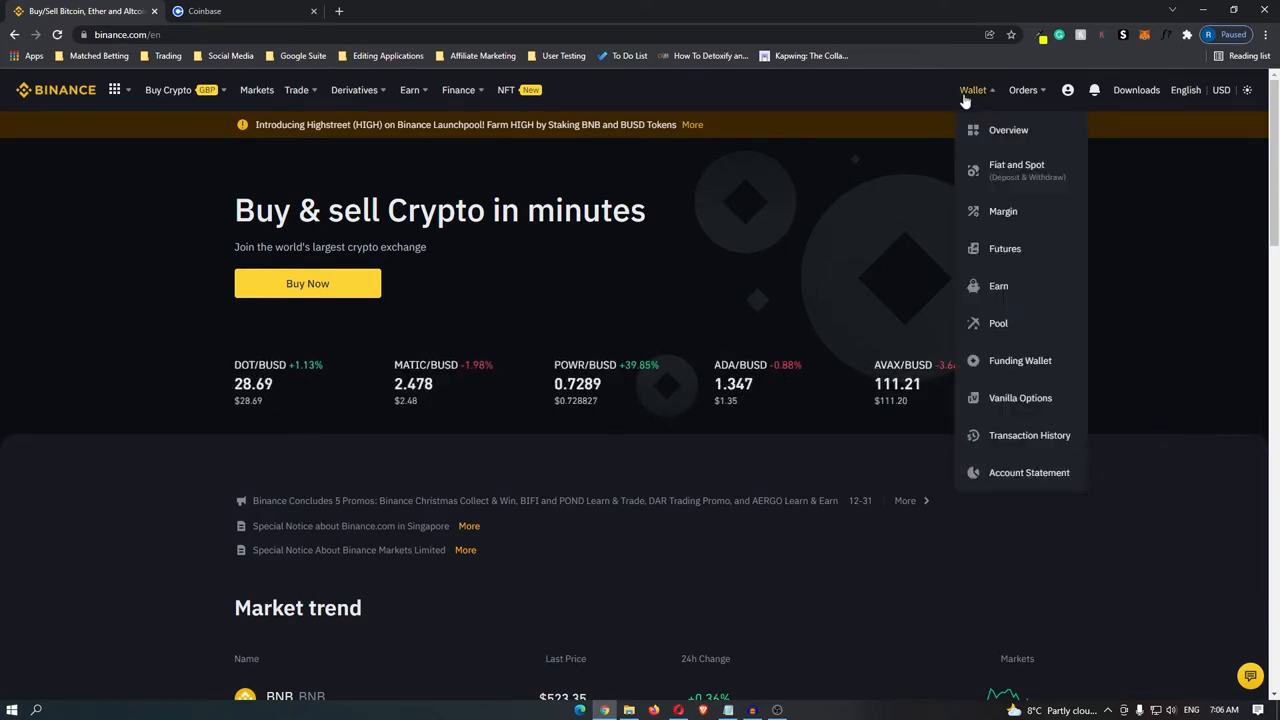
mouse_move(1016, 170)
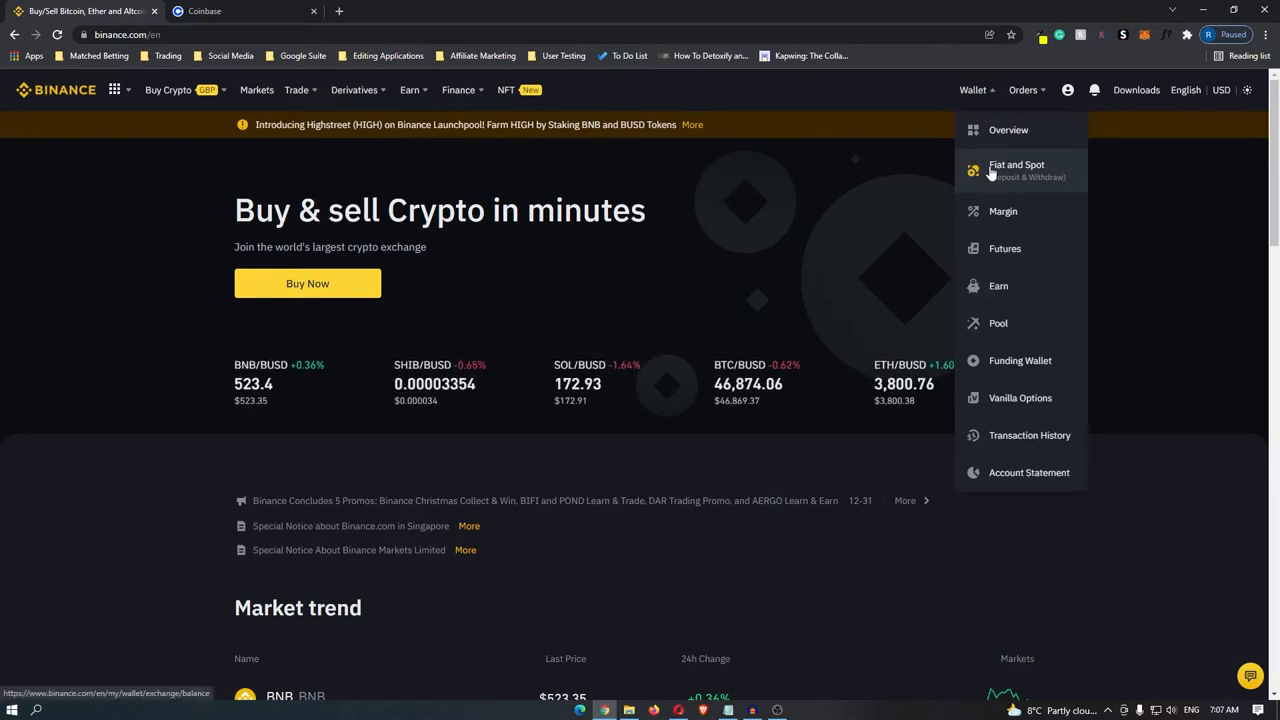
left_click(1016, 170)
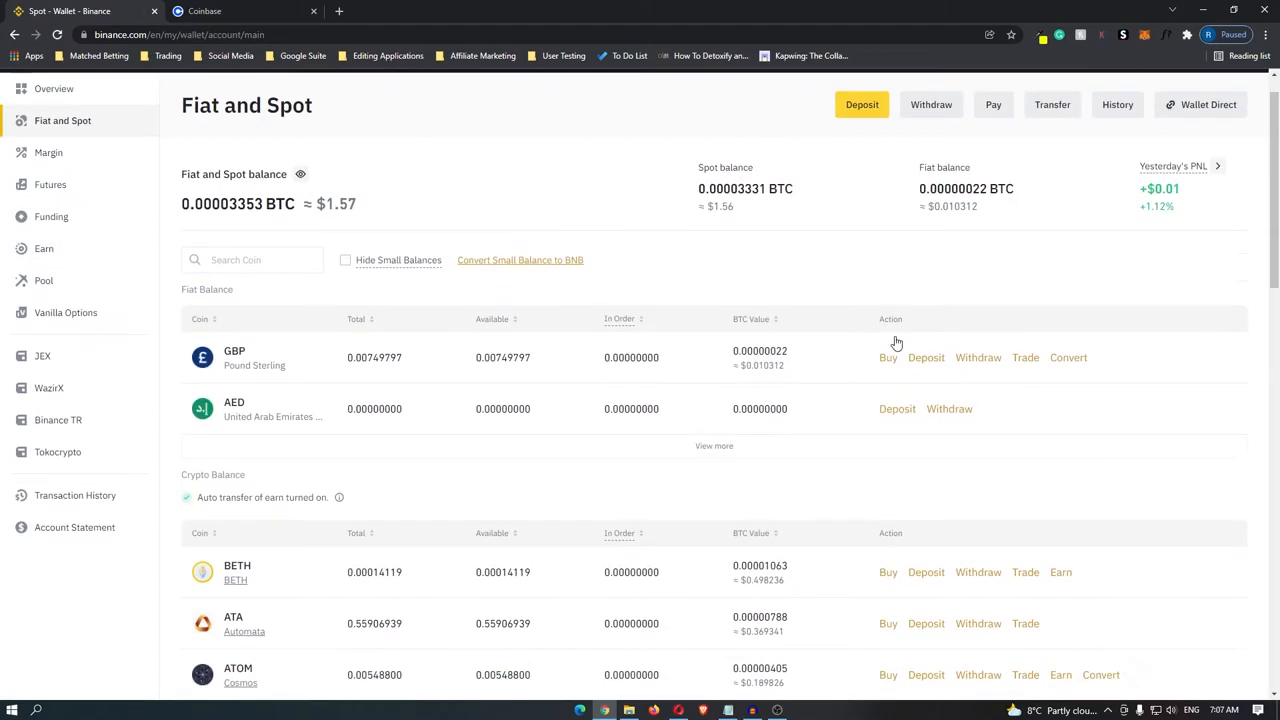
scroll("down", 3)
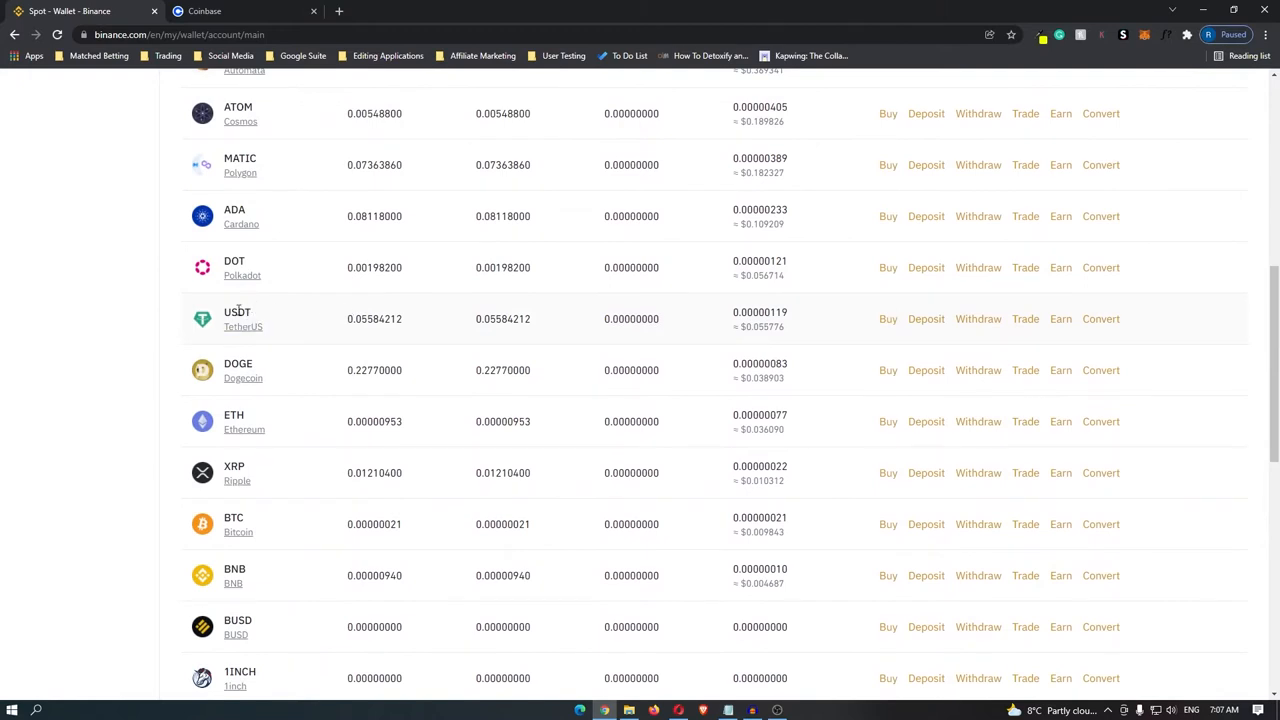
left_click(978, 318)
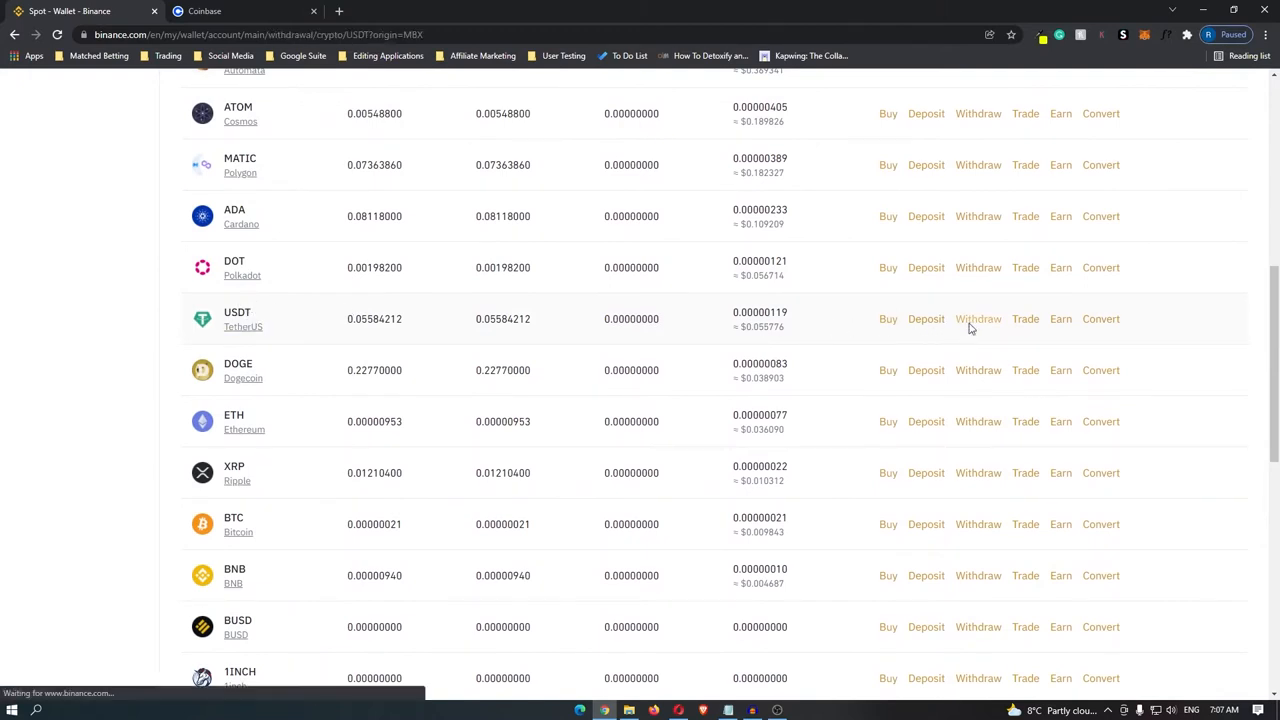
left_click(978, 318)
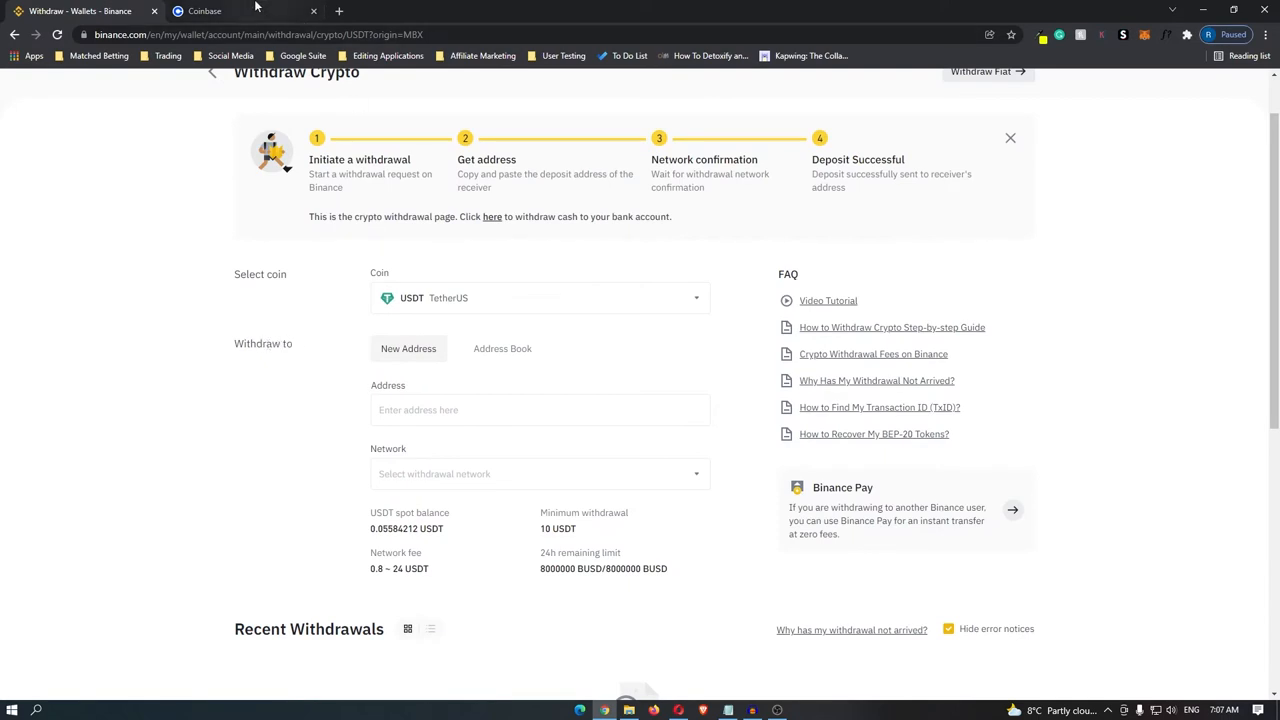
- In the Coinbase tab, pick Tether from the Trade list and show its wallet
left_click(204, 11)
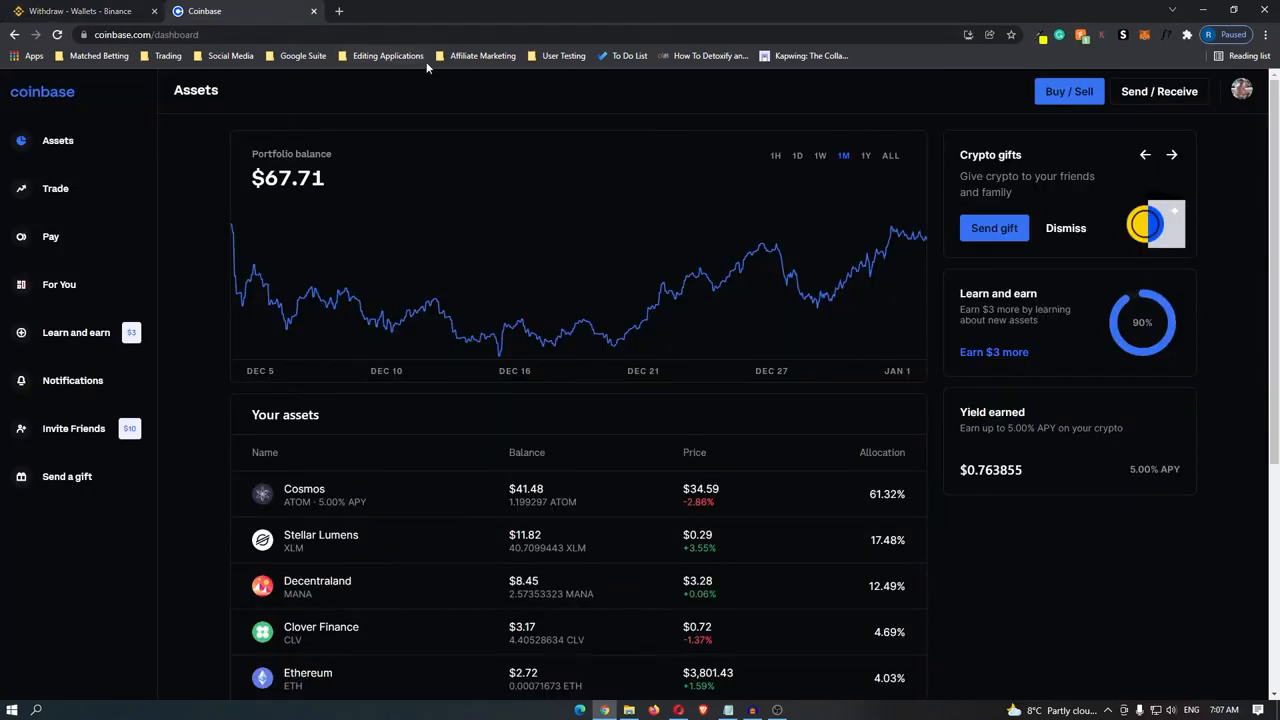
mouse_move(422, 200)
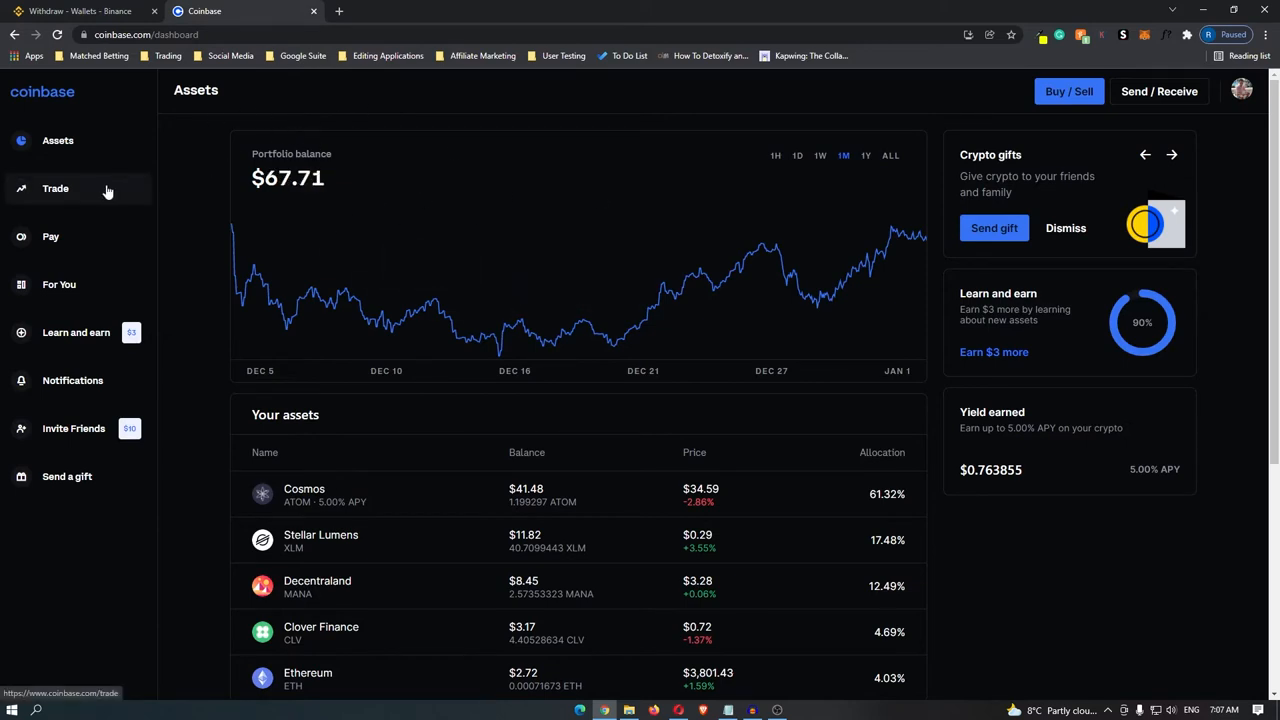
left_click(55, 188)
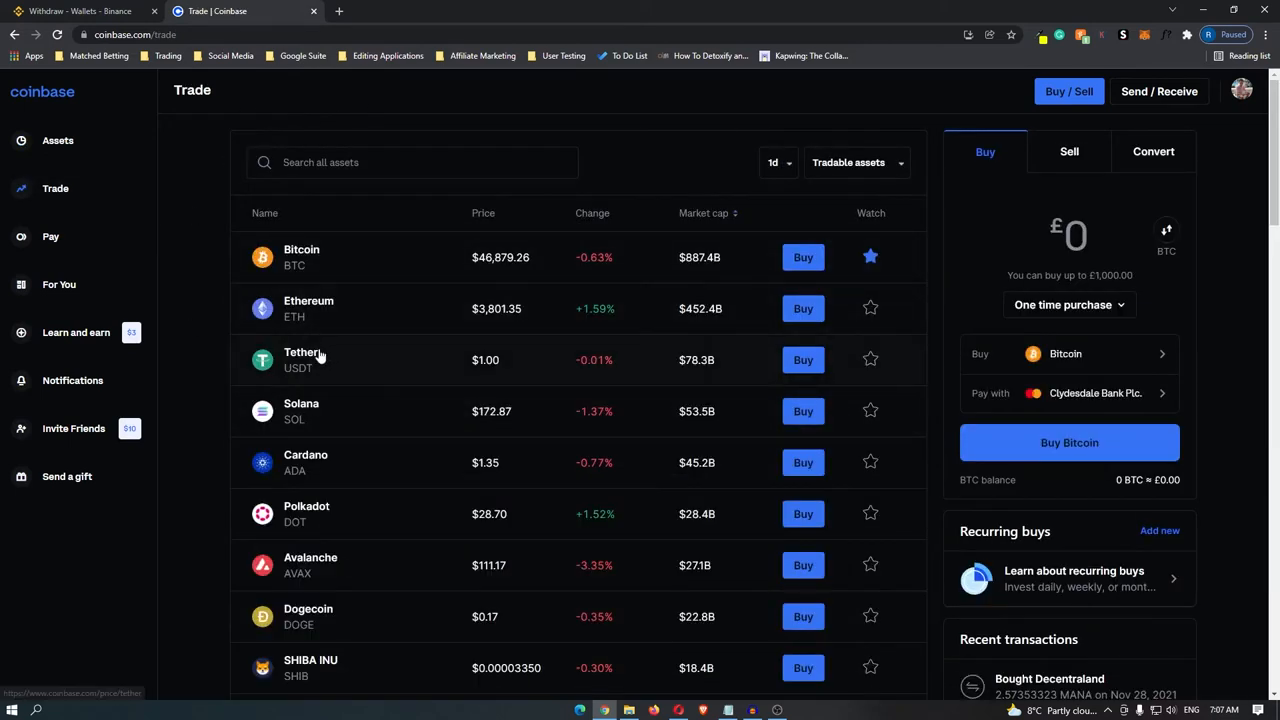
left_click(303, 360)
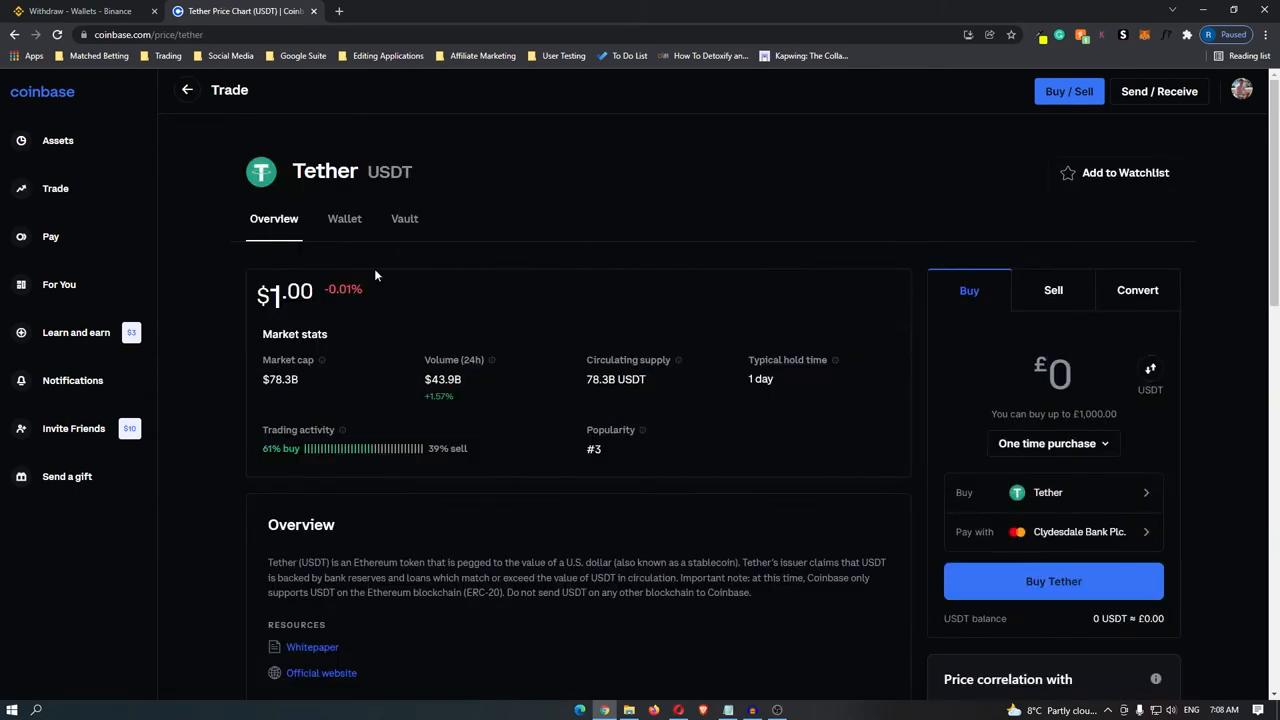
left_click(344, 218)
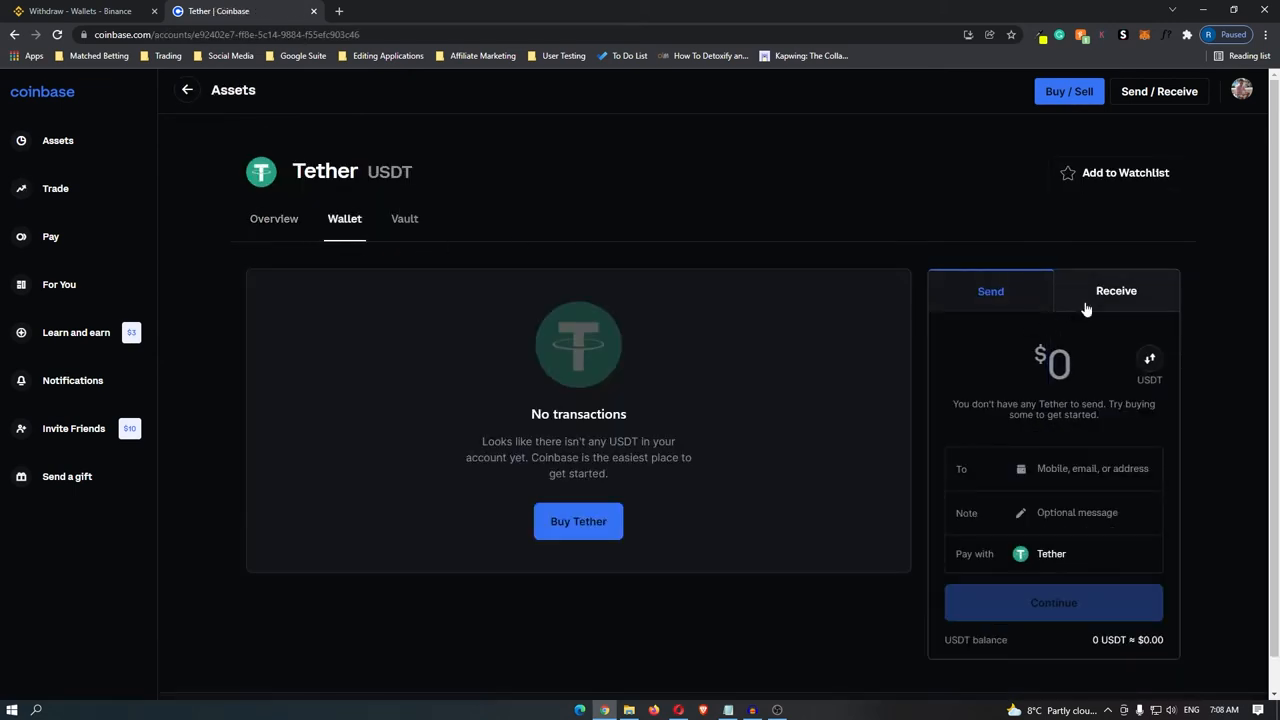
- Get the Coinbase USDT receive address, accepting the ERC20-only warning and skipping instant transfers
left_click(1116, 291)
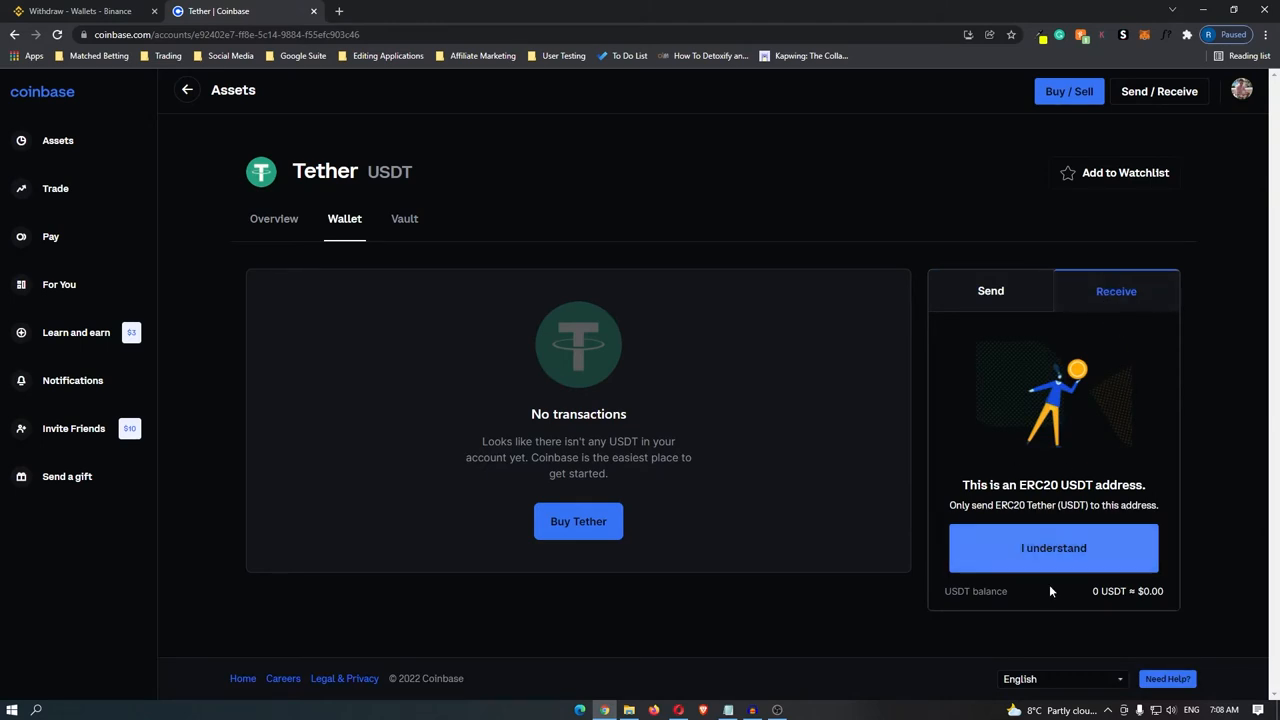
left_click(1053, 547)
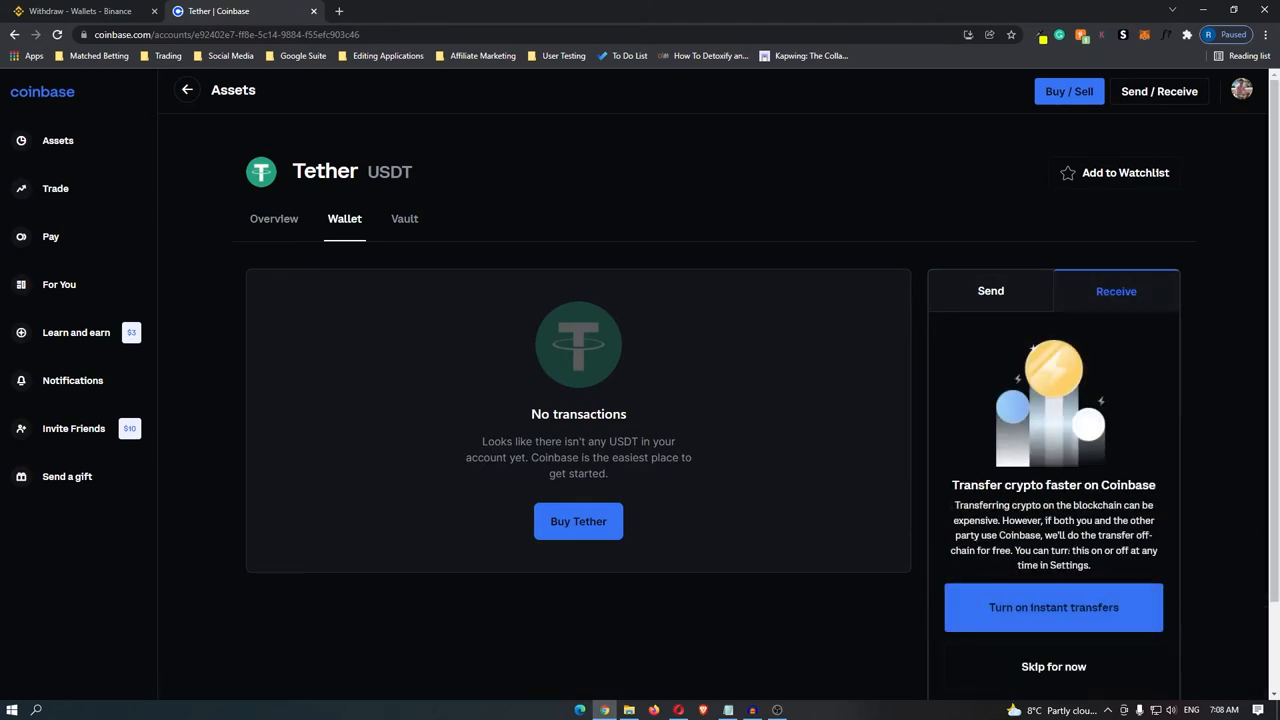
left_click(1053, 666)
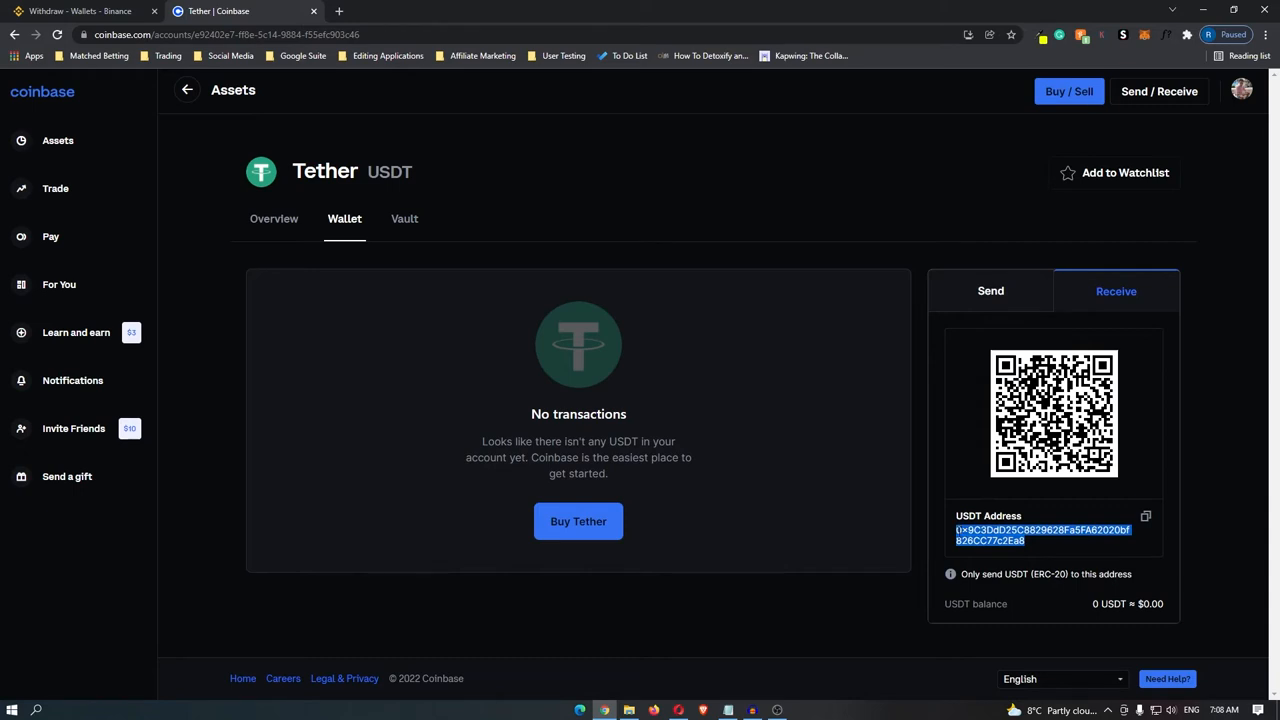
left_click(80, 11)
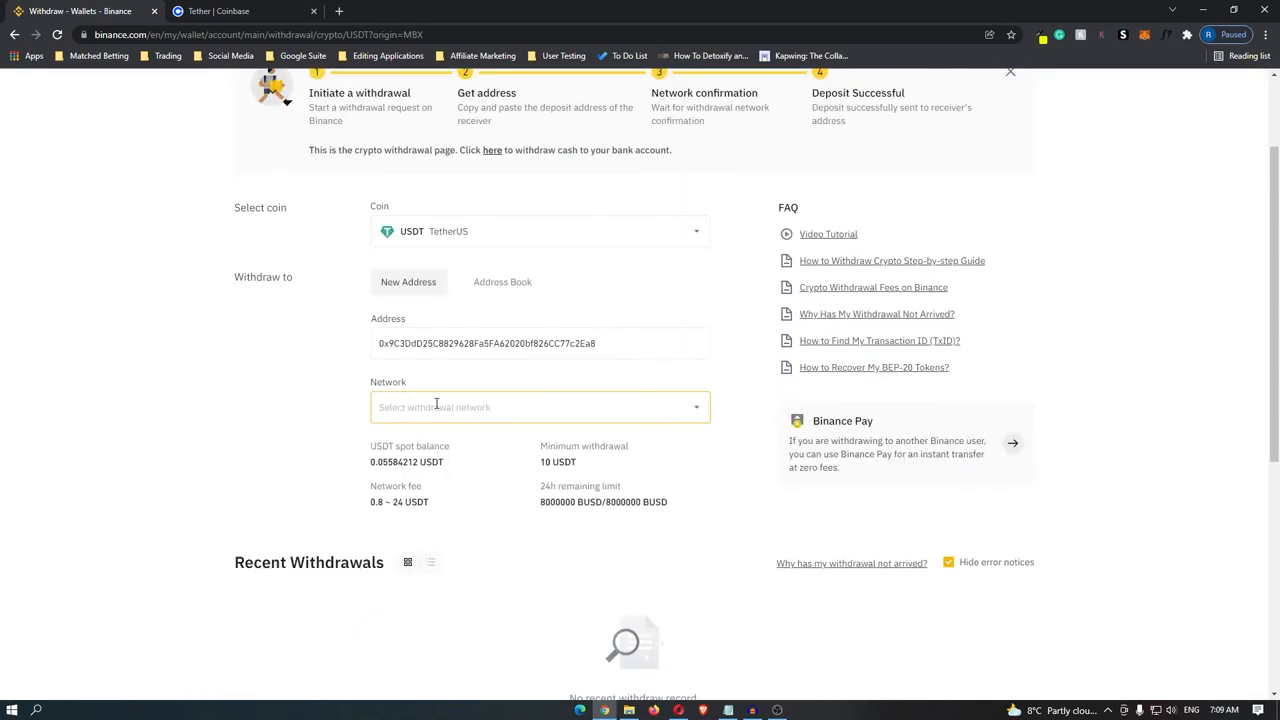
- Bring up Binance's withdrawal network list
left_click(538, 407)
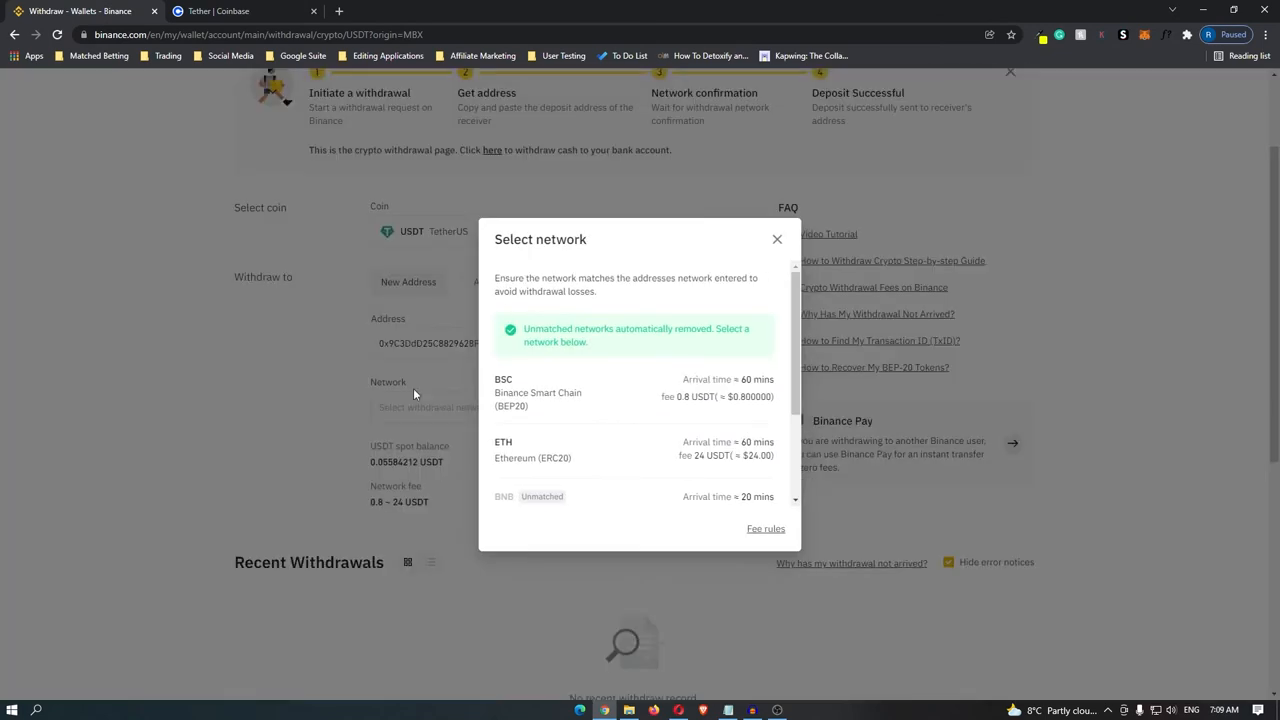
mouse_move(550, 390)
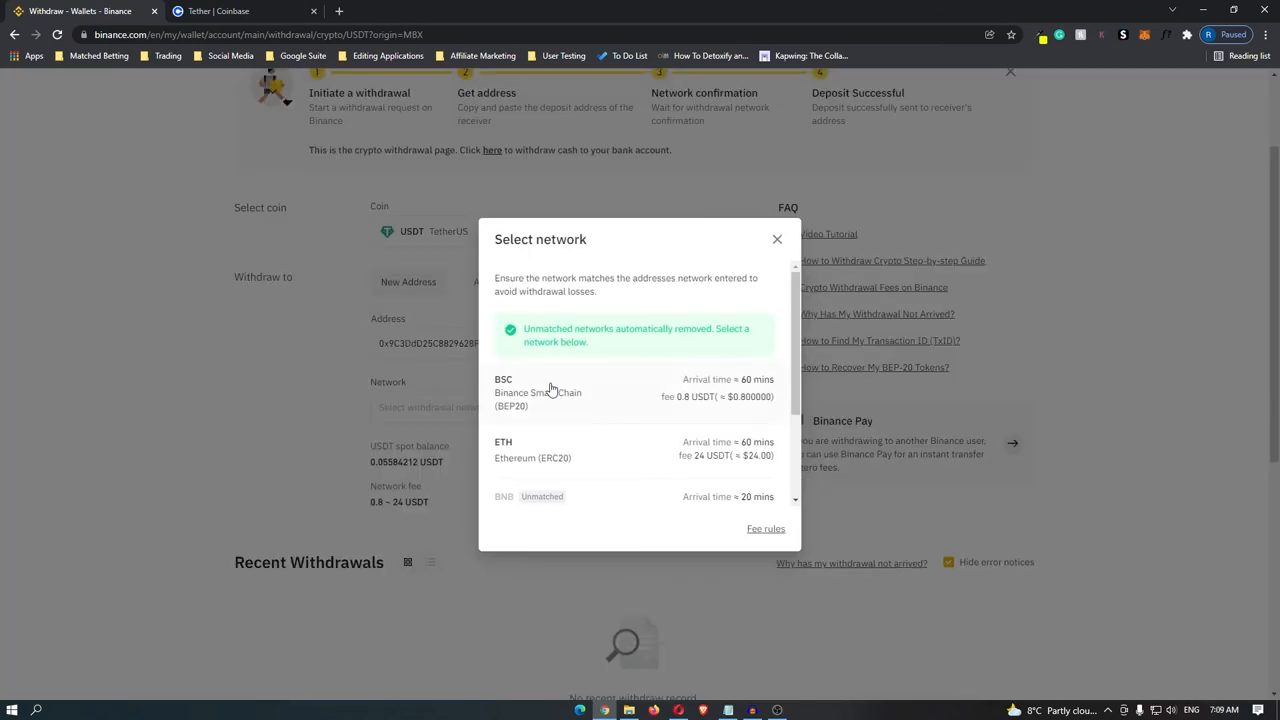
mouse_move(551, 441)
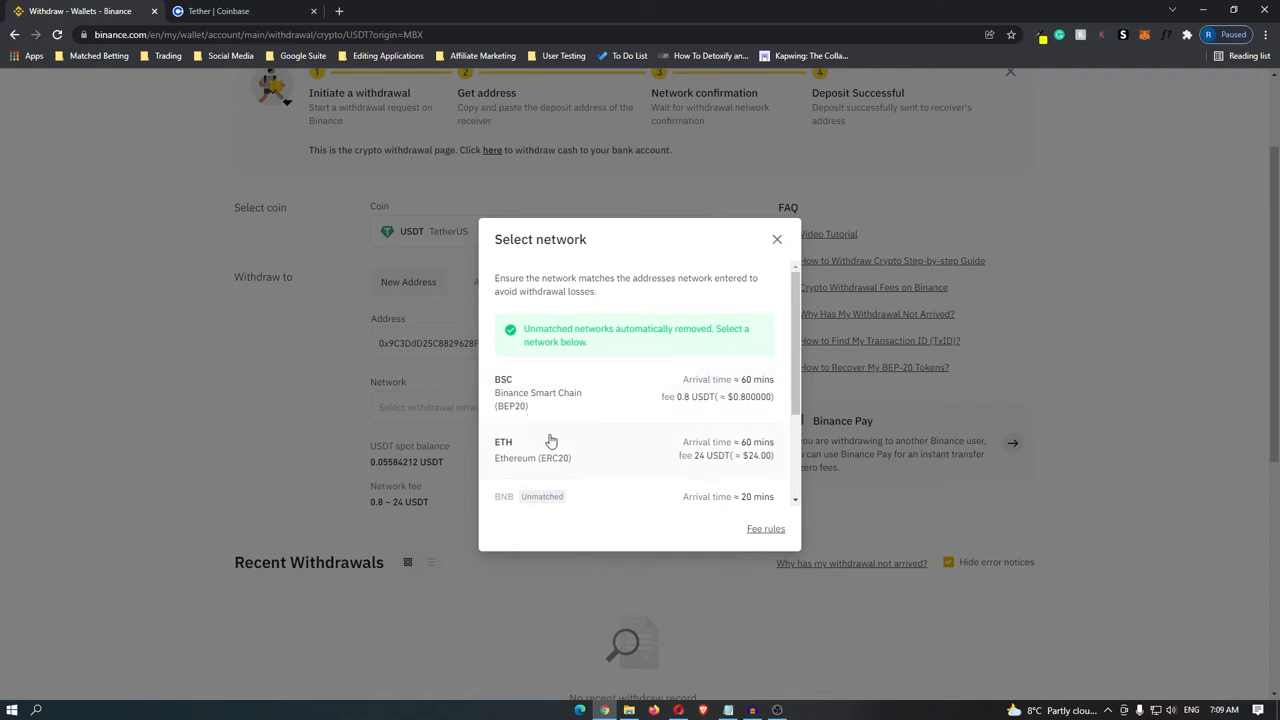
mouse_move(555, 447)
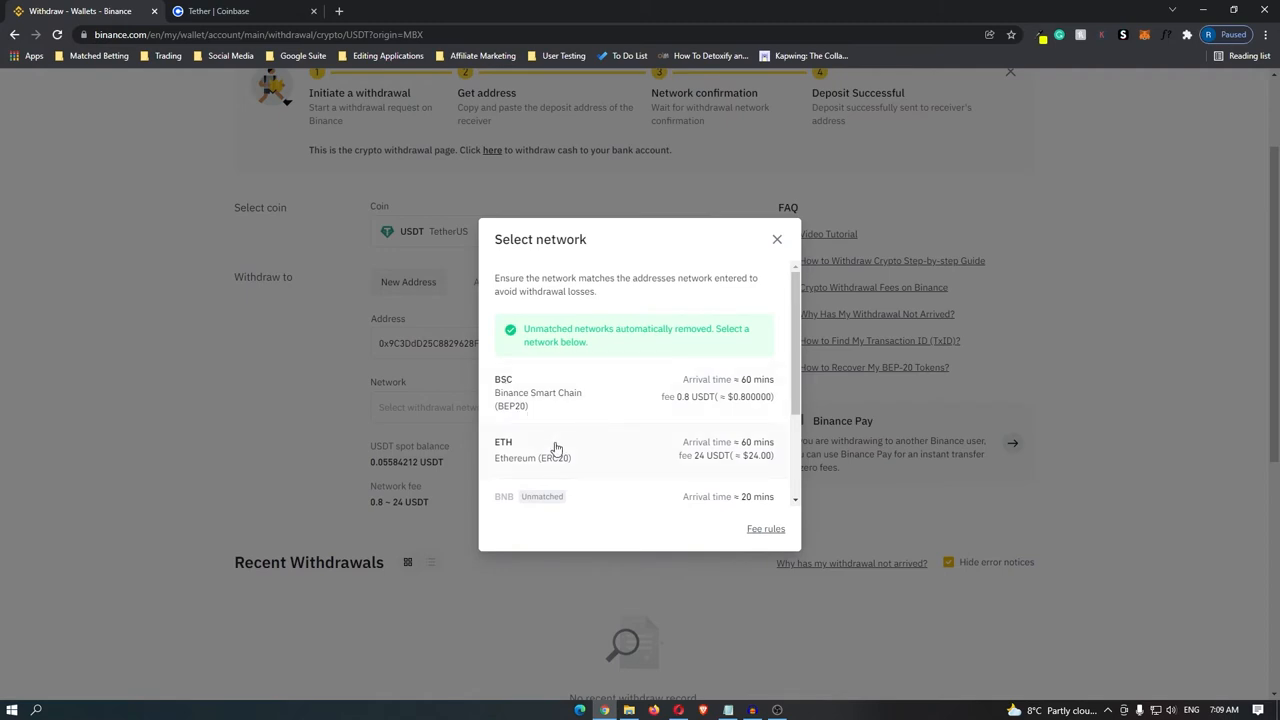
mouse_move(570, 416)
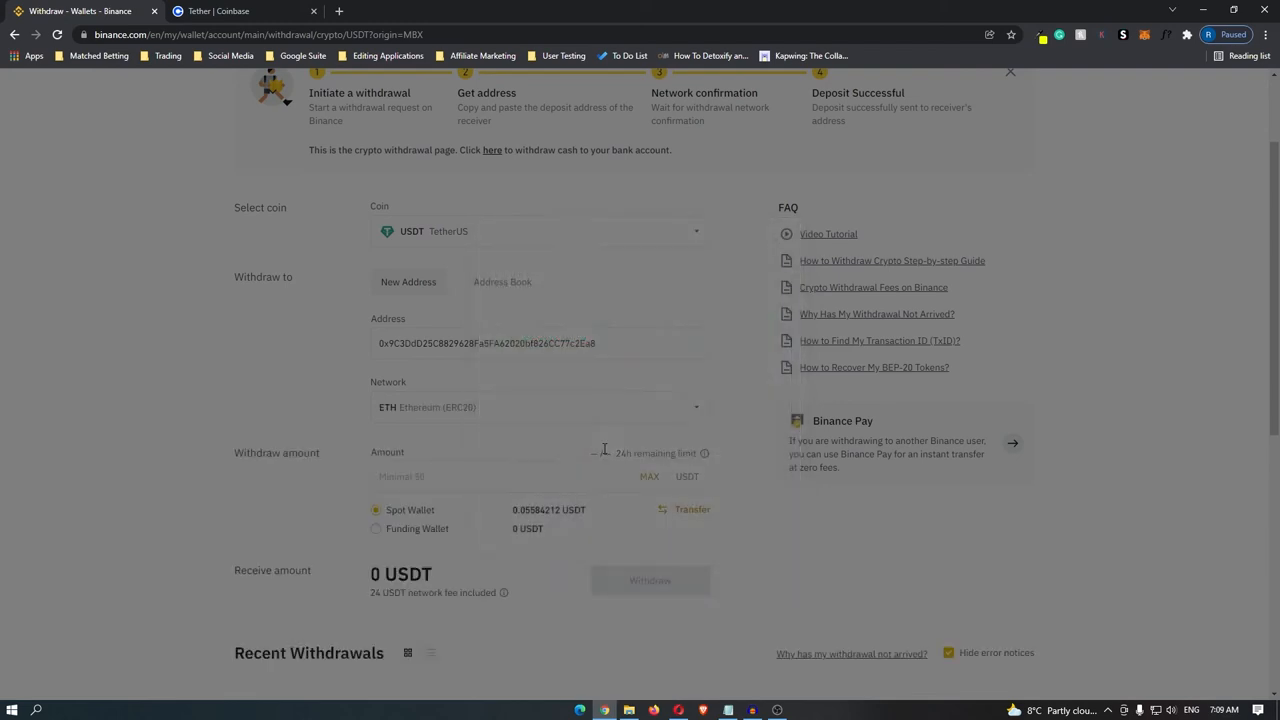
- Enter 100 USDT as the withdrawal amount
scroll("down", 3)
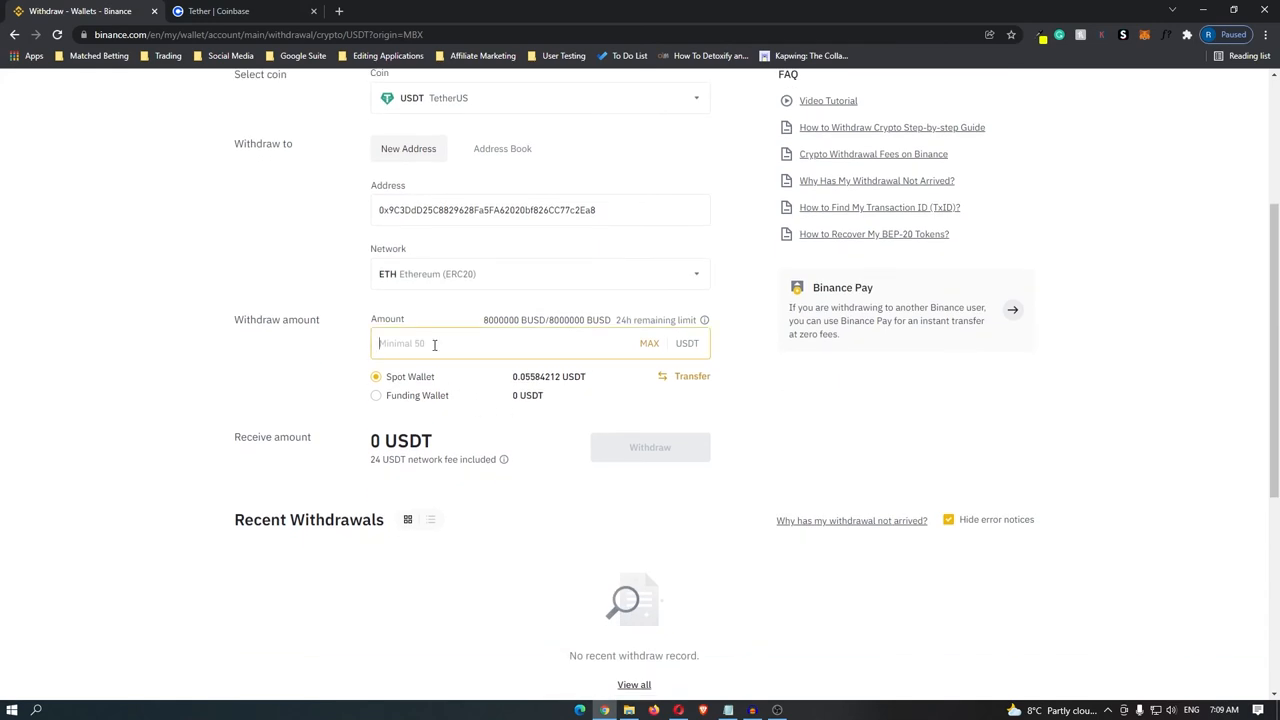
type("100")
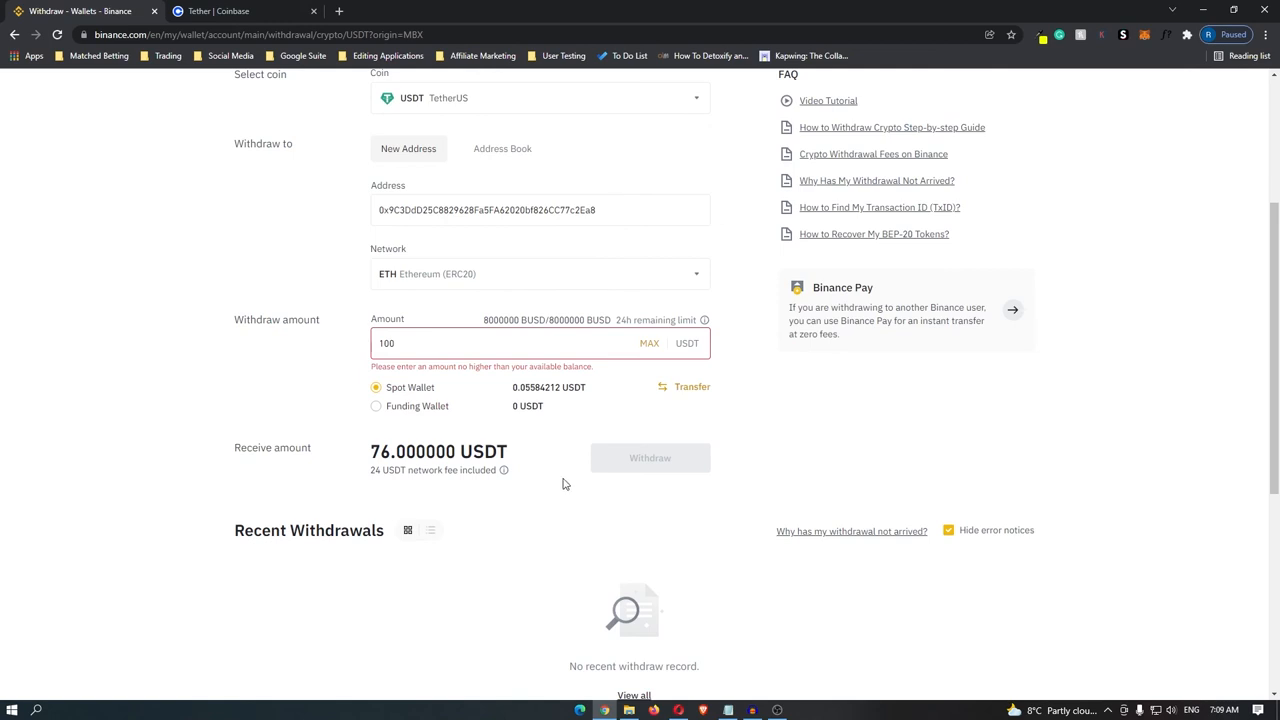
mouse_move(638, 463)
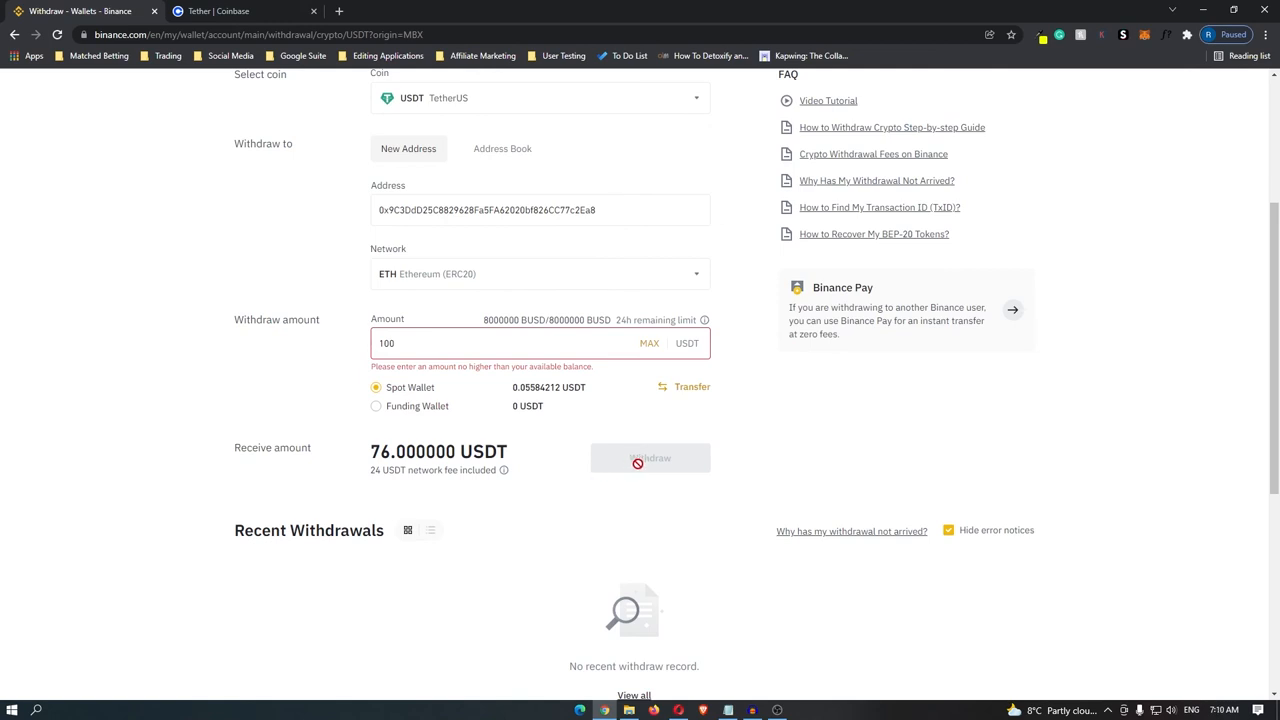